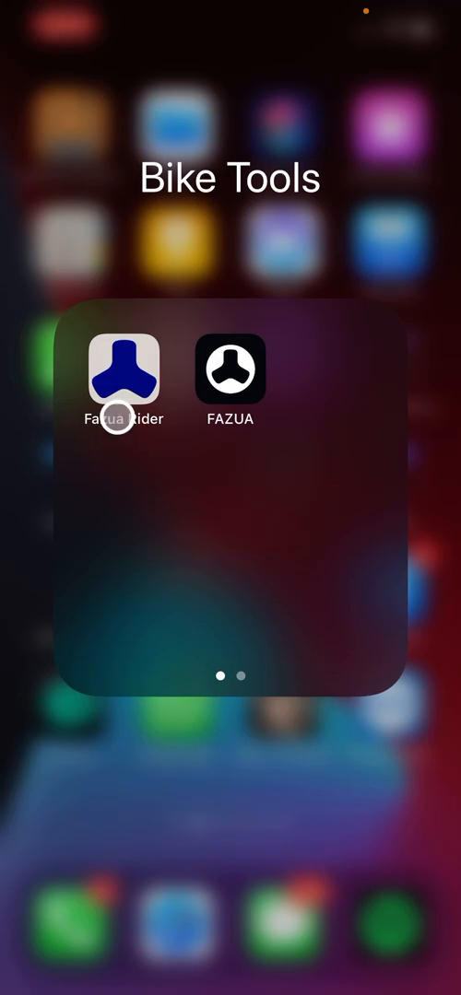
# Launch Fazua Rider from the Bike Tools folder to its map screen with no vehicle paired
pyautogui.click(121, 378)
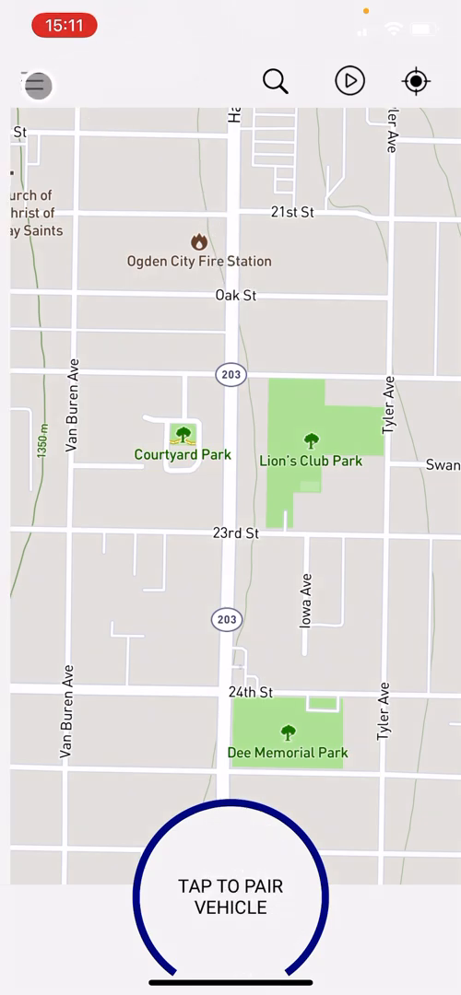
# From the Vehicle page, pair the Fazua RX RMT bike and accept the Bluetooth pairing request
pyautogui.click(37, 81)
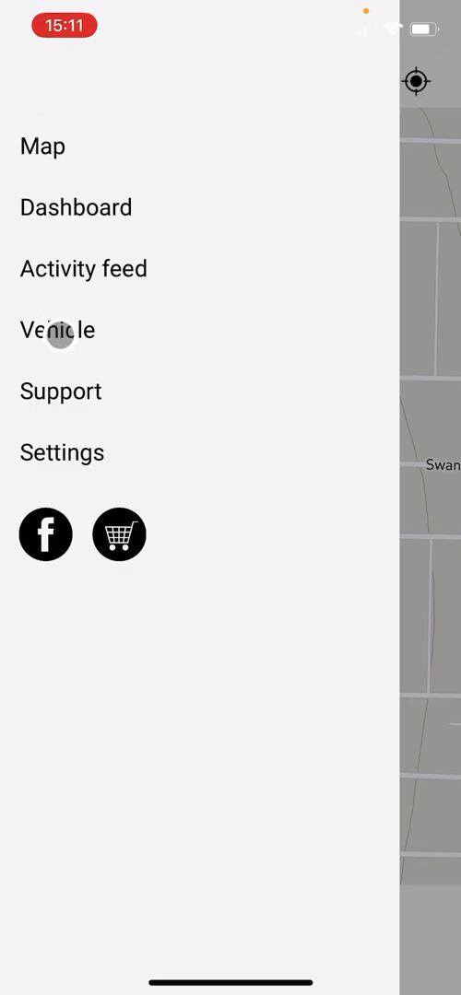
pyautogui.click(57, 329)
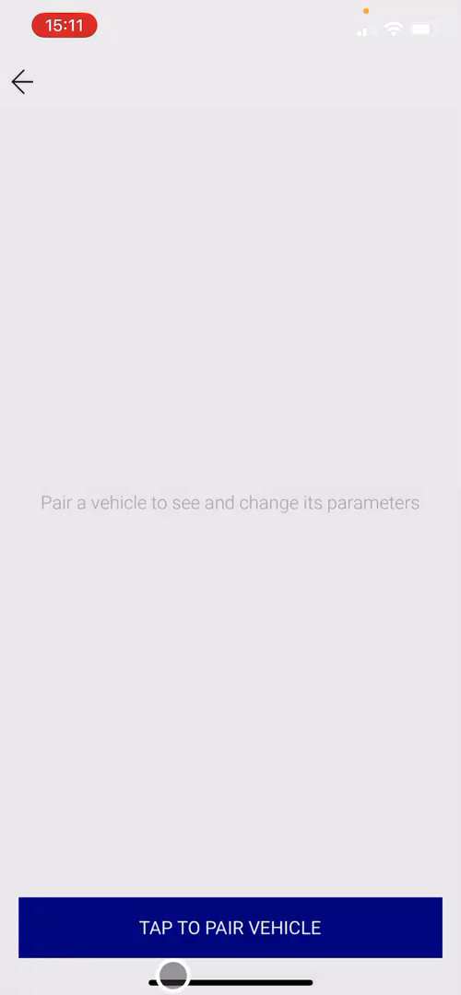
pyautogui.click(229, 927)
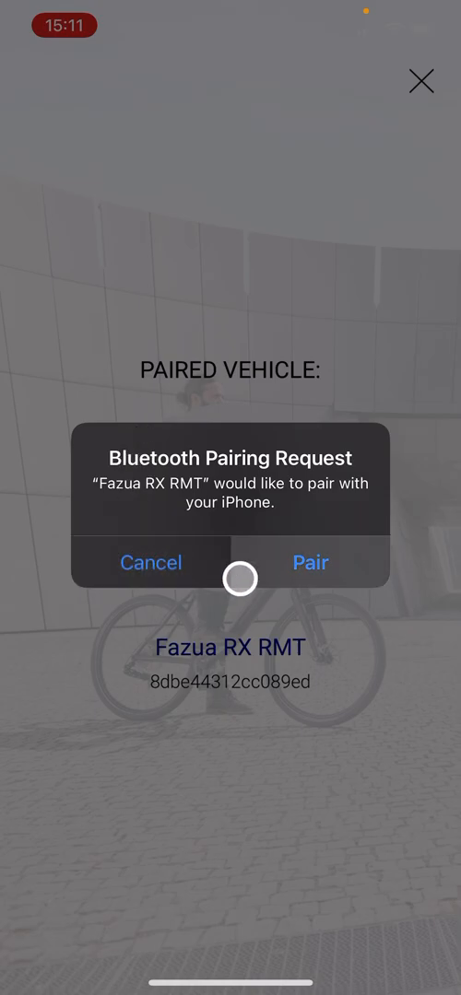
pyautogui.click(311, 563)
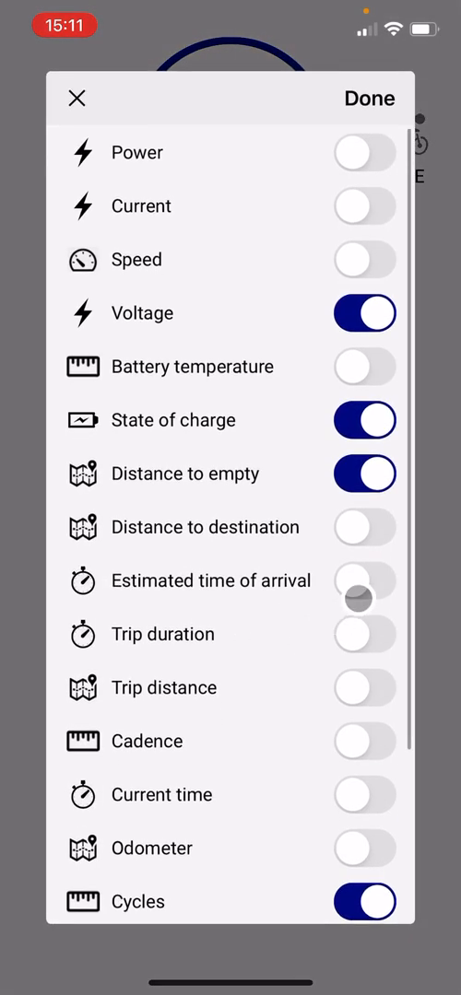
# Confirm the data field toggles with Done, returning to the map with live speed and riding mode
pyautogui.click(364, 634)
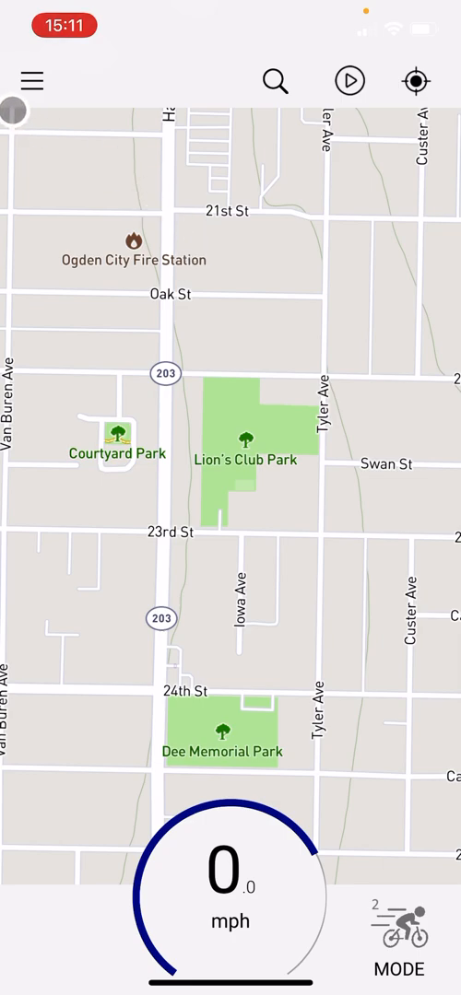
# From the Vehicle page for My Bike, unpair the bike and confirm the unpair
pyautogui.click(31, 79)
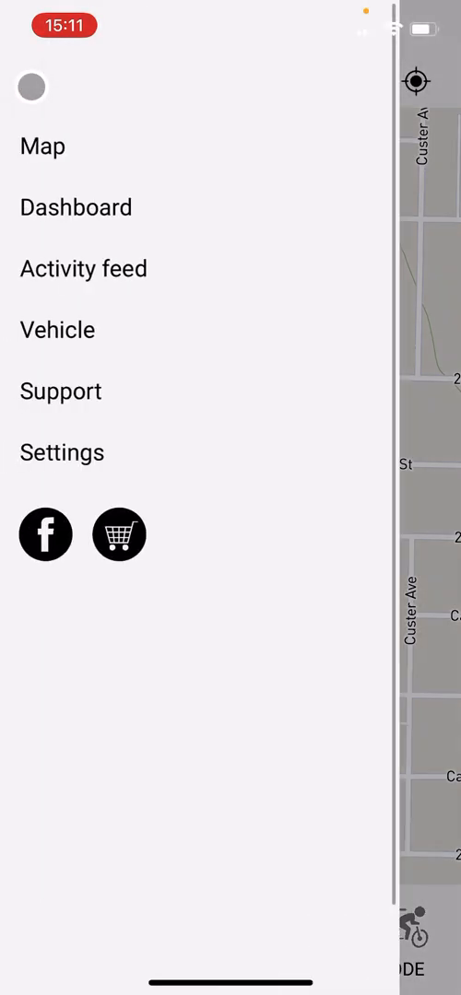
pyautogui.click(57, 329)
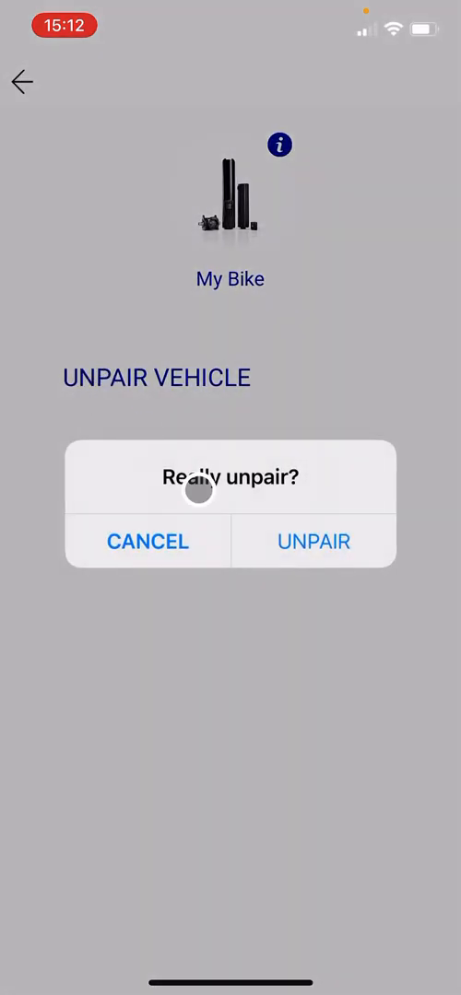
pyautogui.click(312, 541)
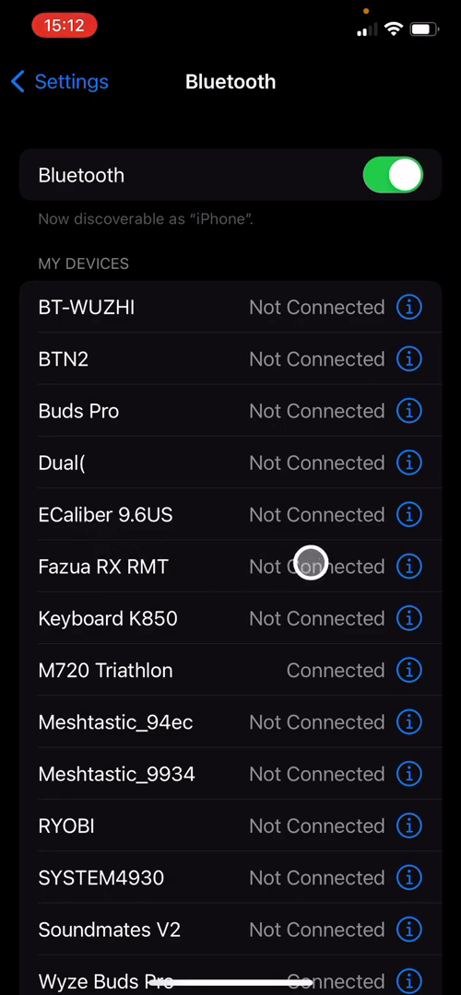
# In iOS Bluetooth settings, forget the Fazua RX RMT device from the phone
pyautogui.click(408, 566)
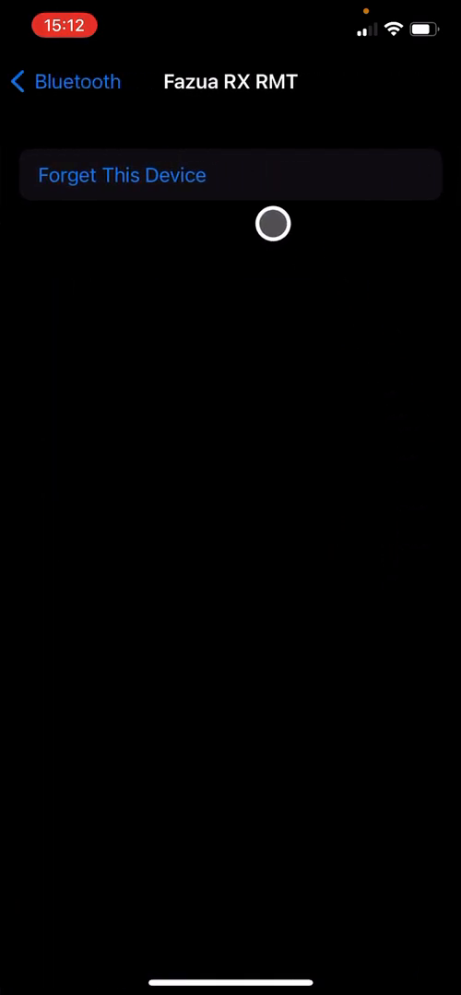
pyautogui.click(121, 174)
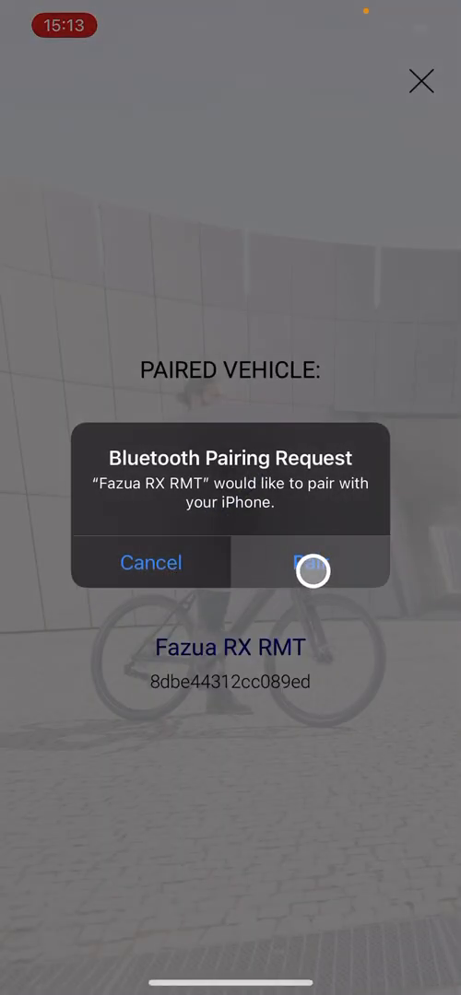
# Accept the new Bluetooth pairing request for Fazua RX RMT and close the Paired Vehicle screen
pyautogui.click(309, 564)
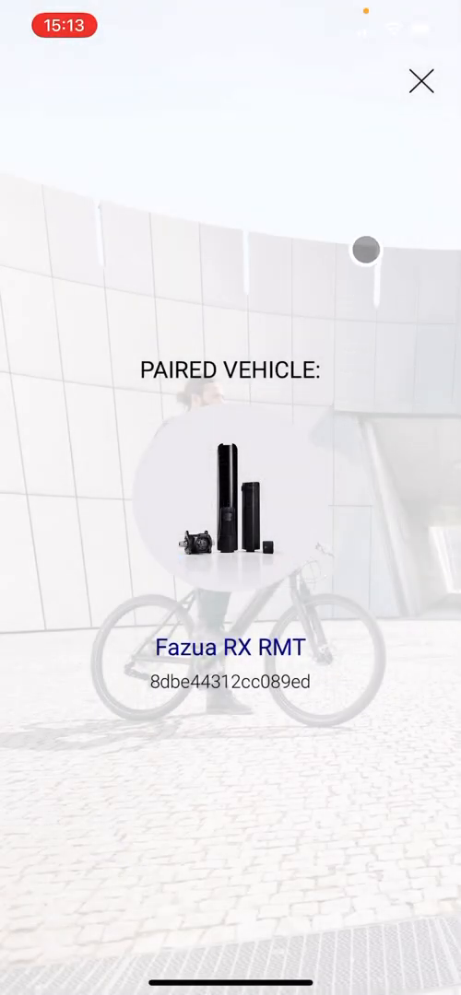
pyautogui.click(420, 81)
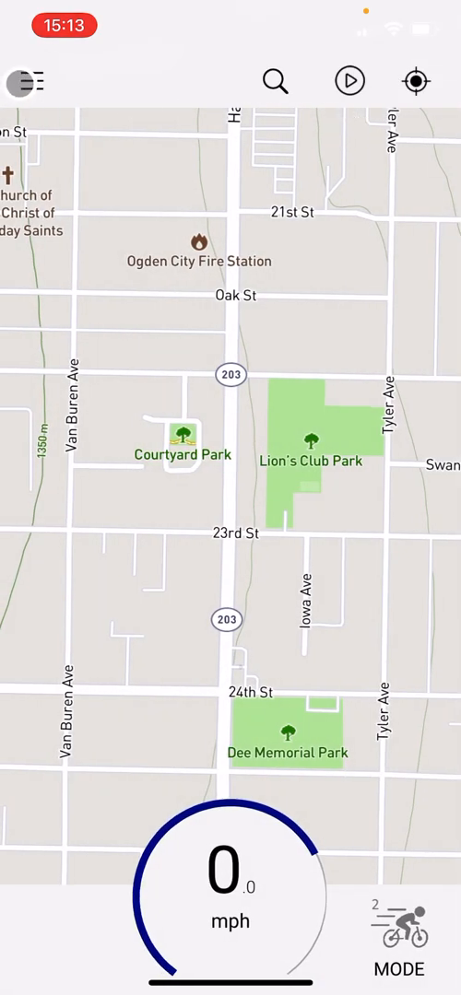